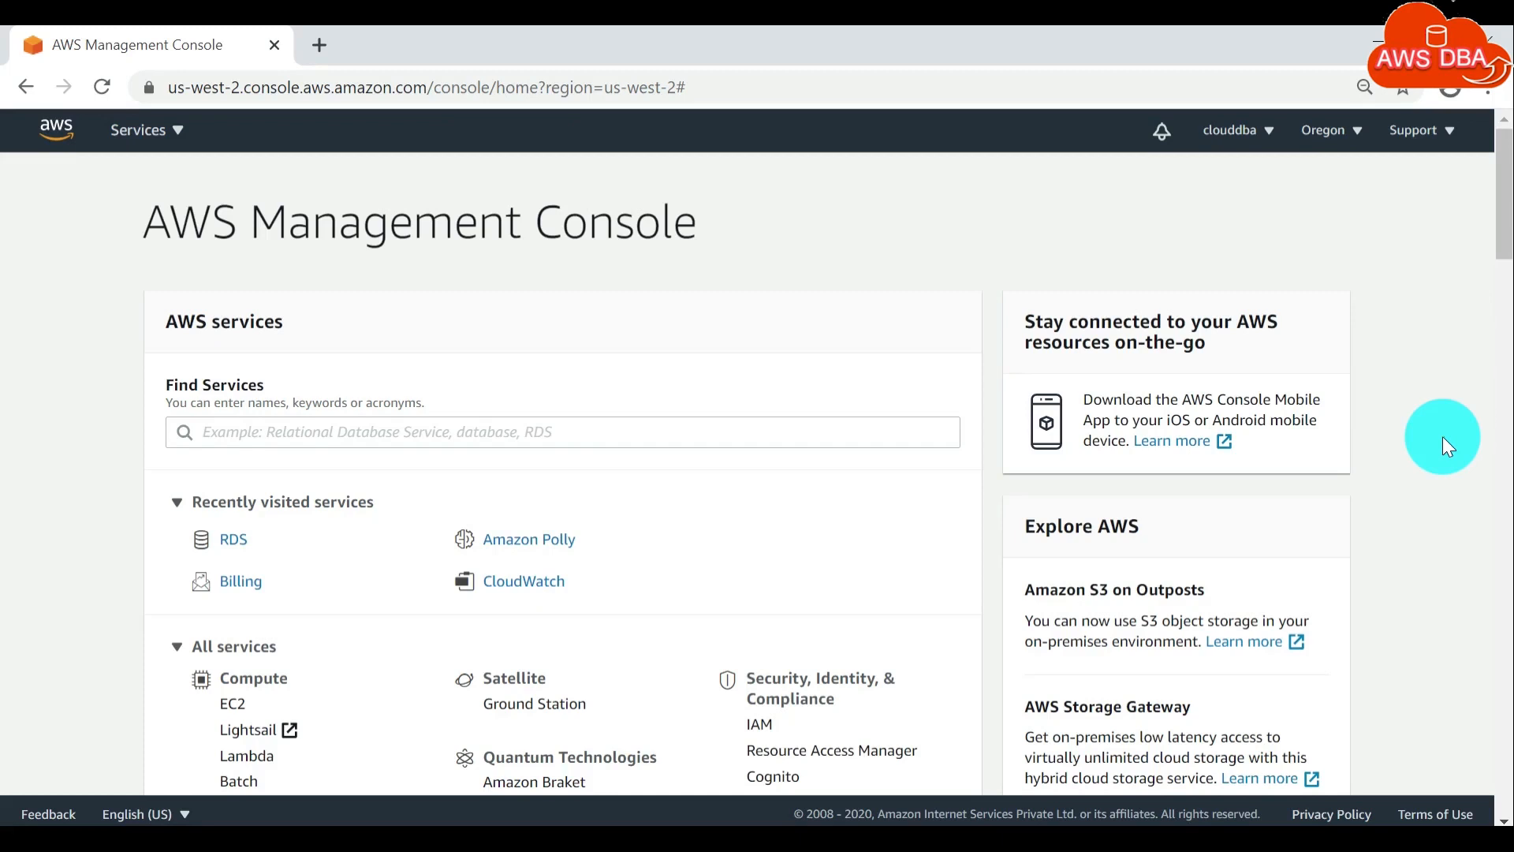
mouse_move(544, 270)
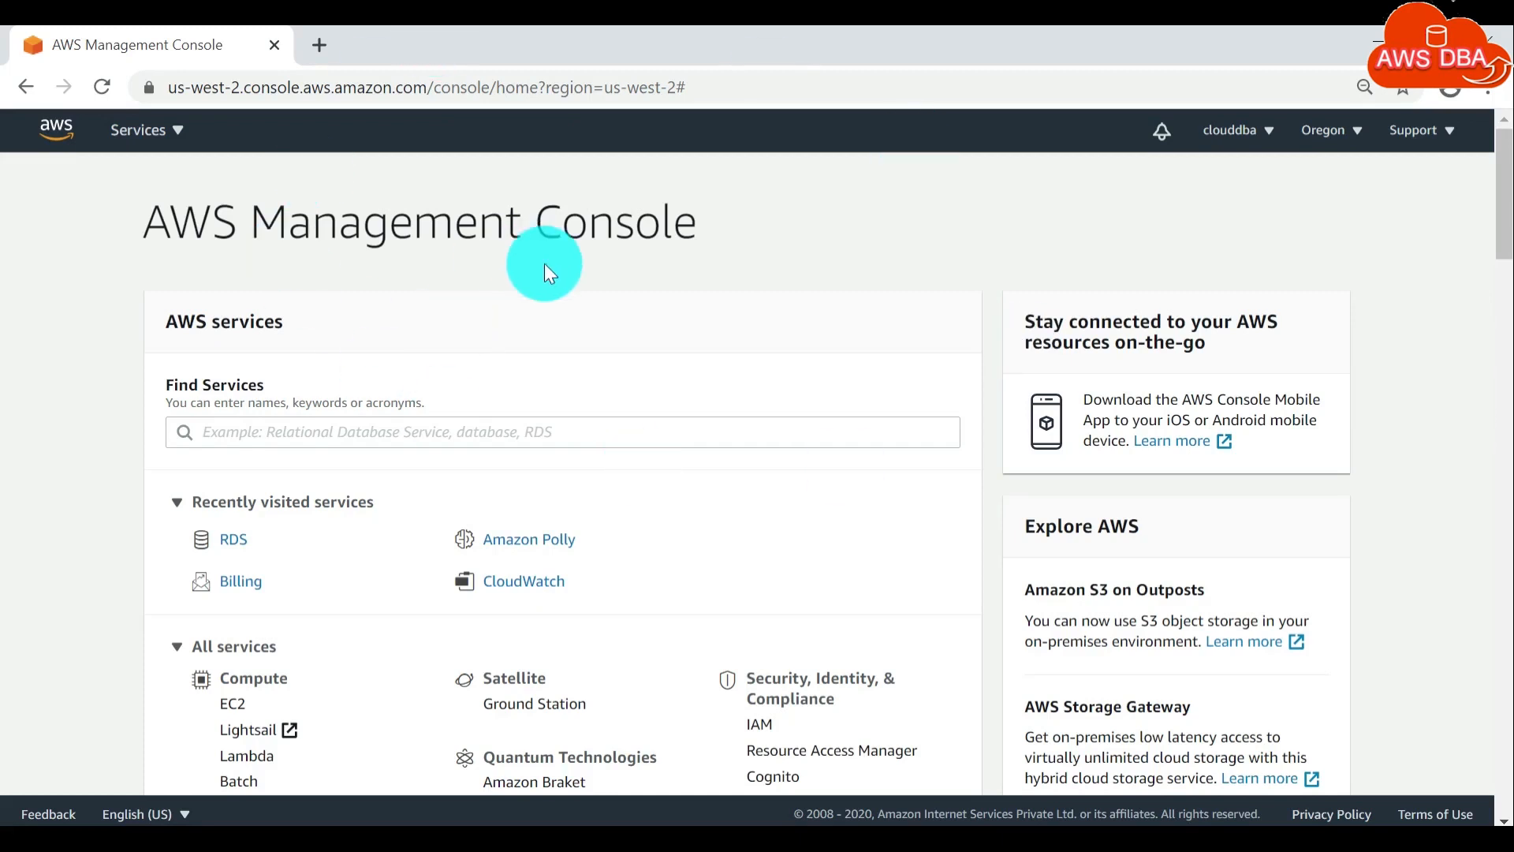
mouse_move(958, 428)
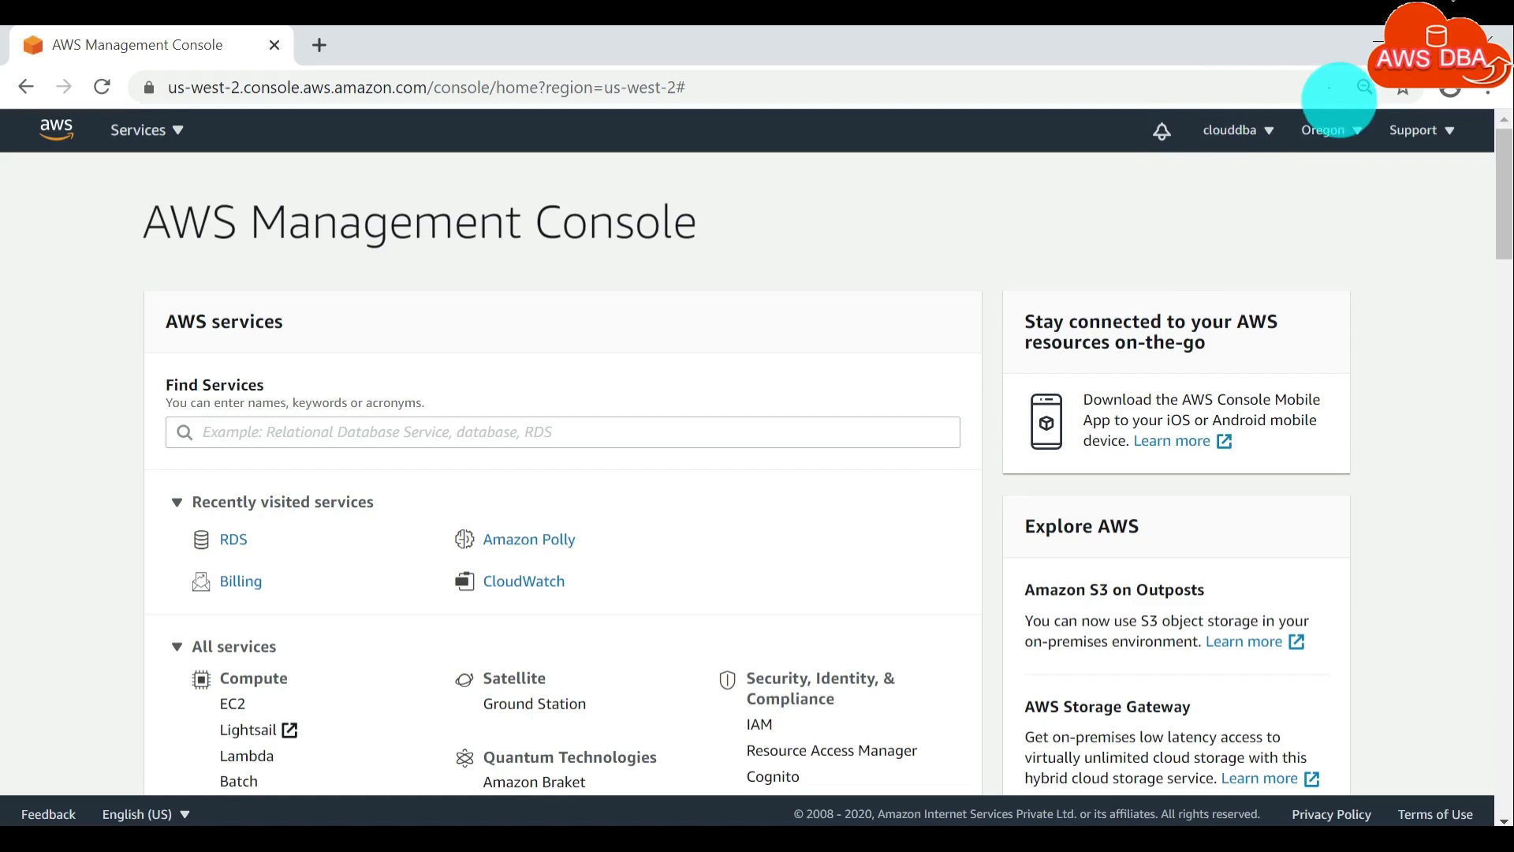
mouse_move(1333, 147)
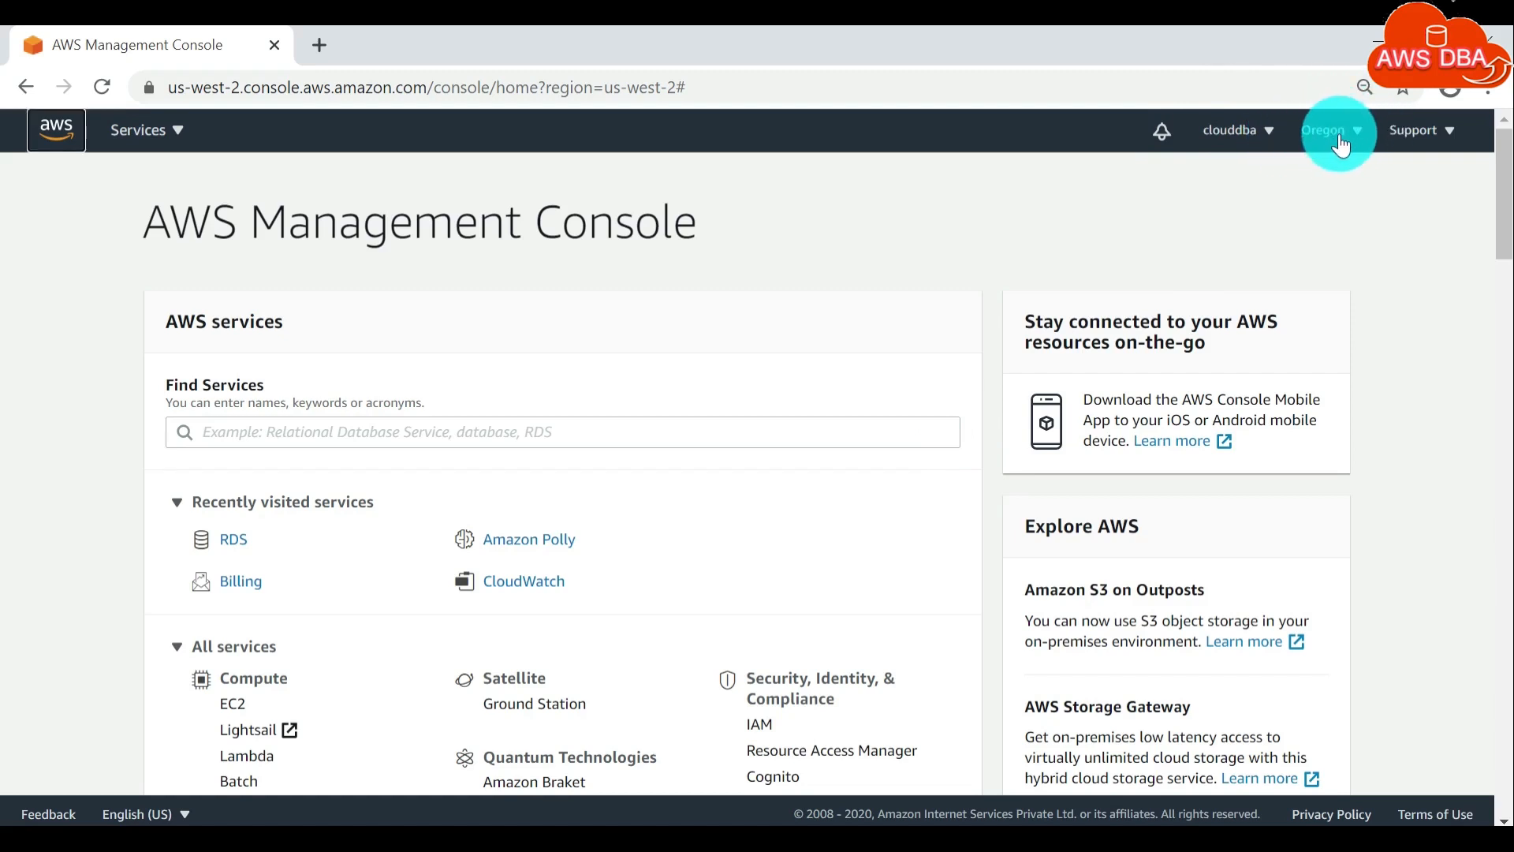
mouse_move(828, 145)
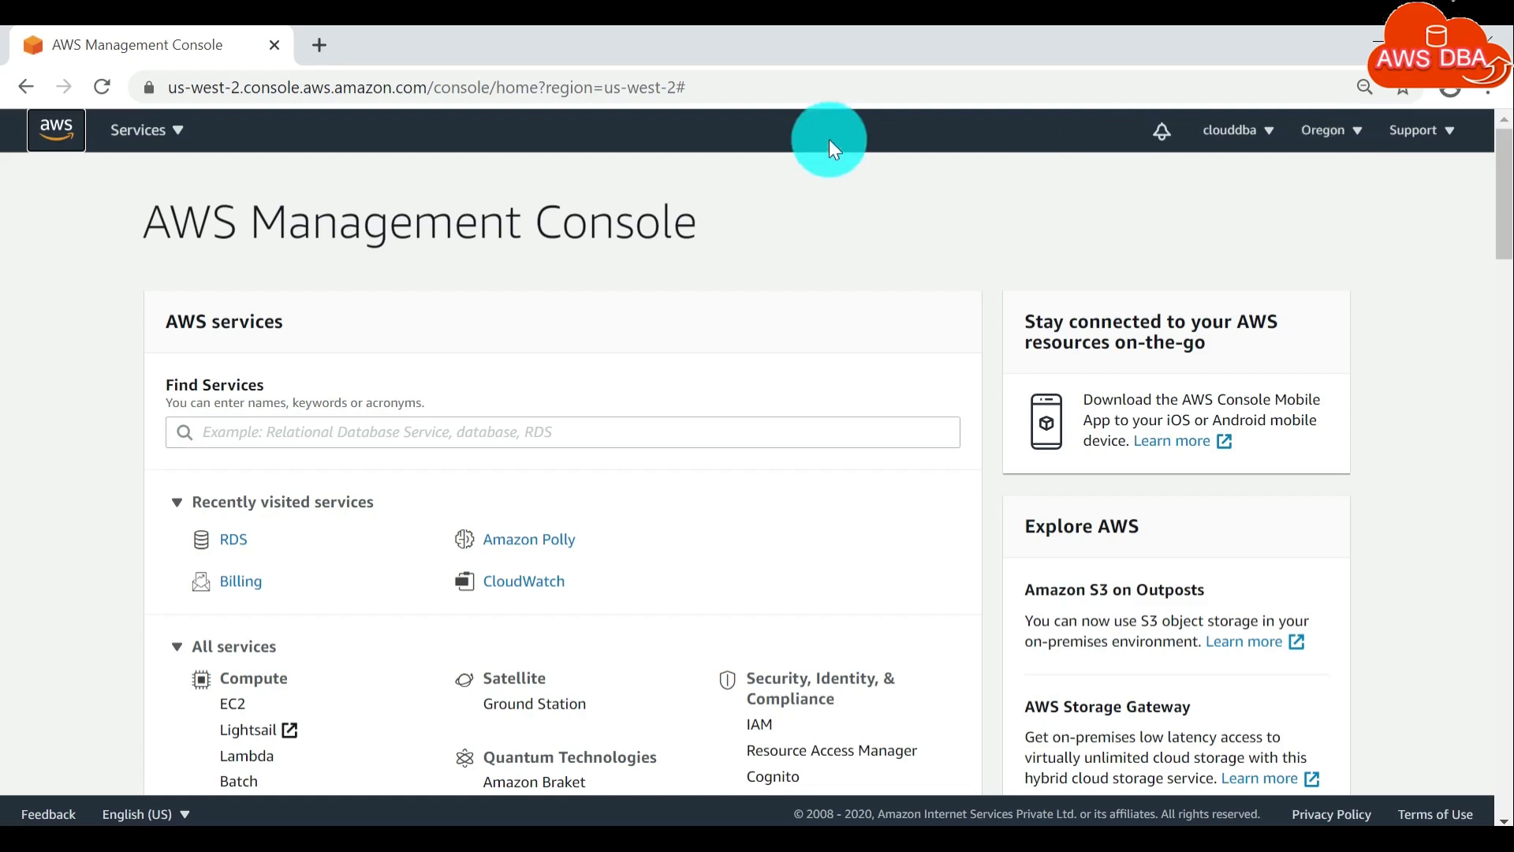
mouse_move(1101, 142)
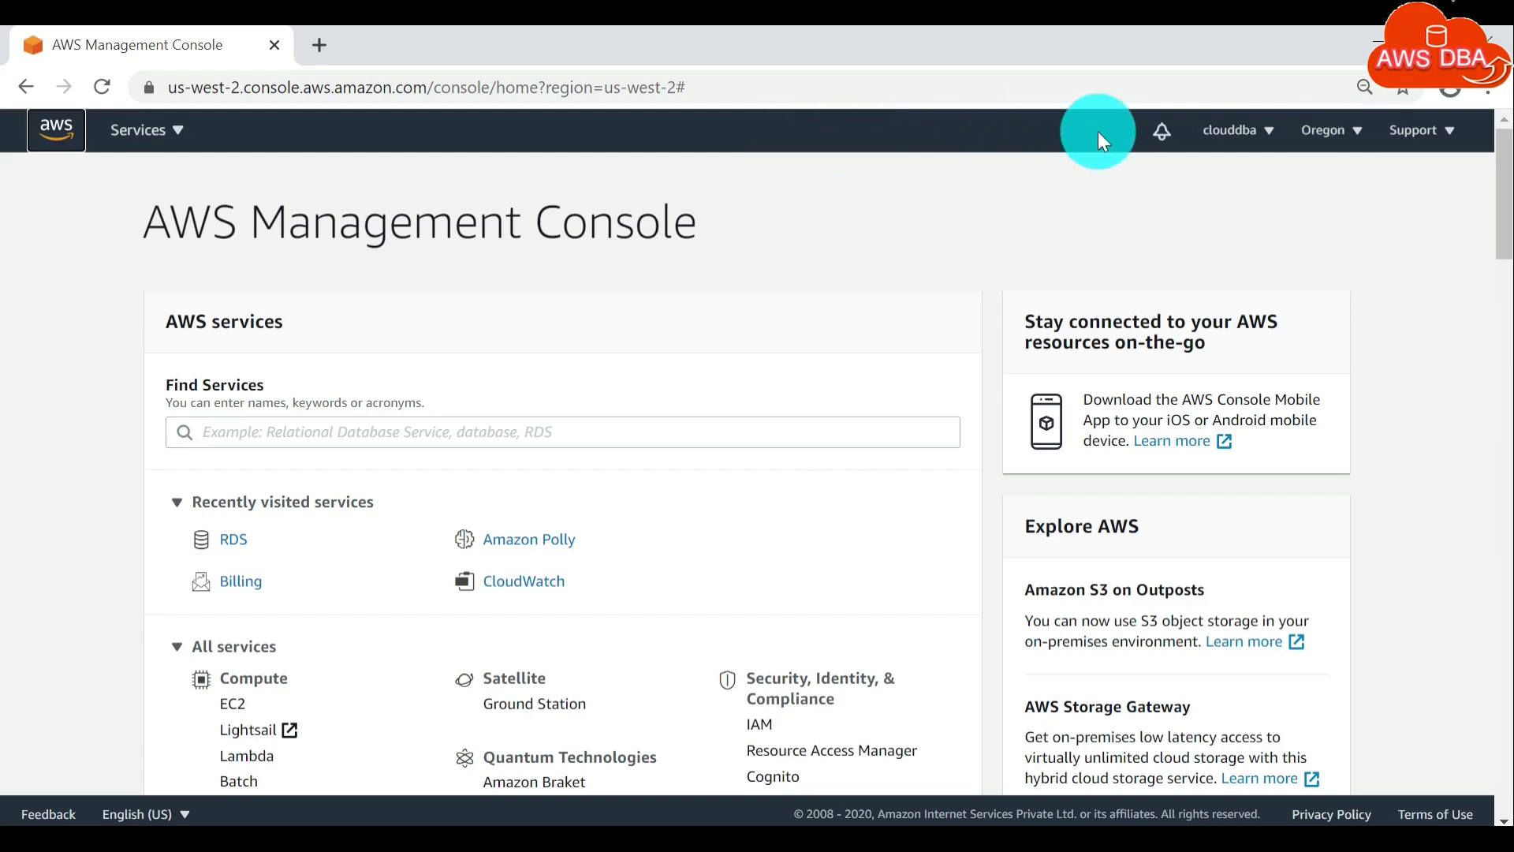
mouse_move(1357, 132)
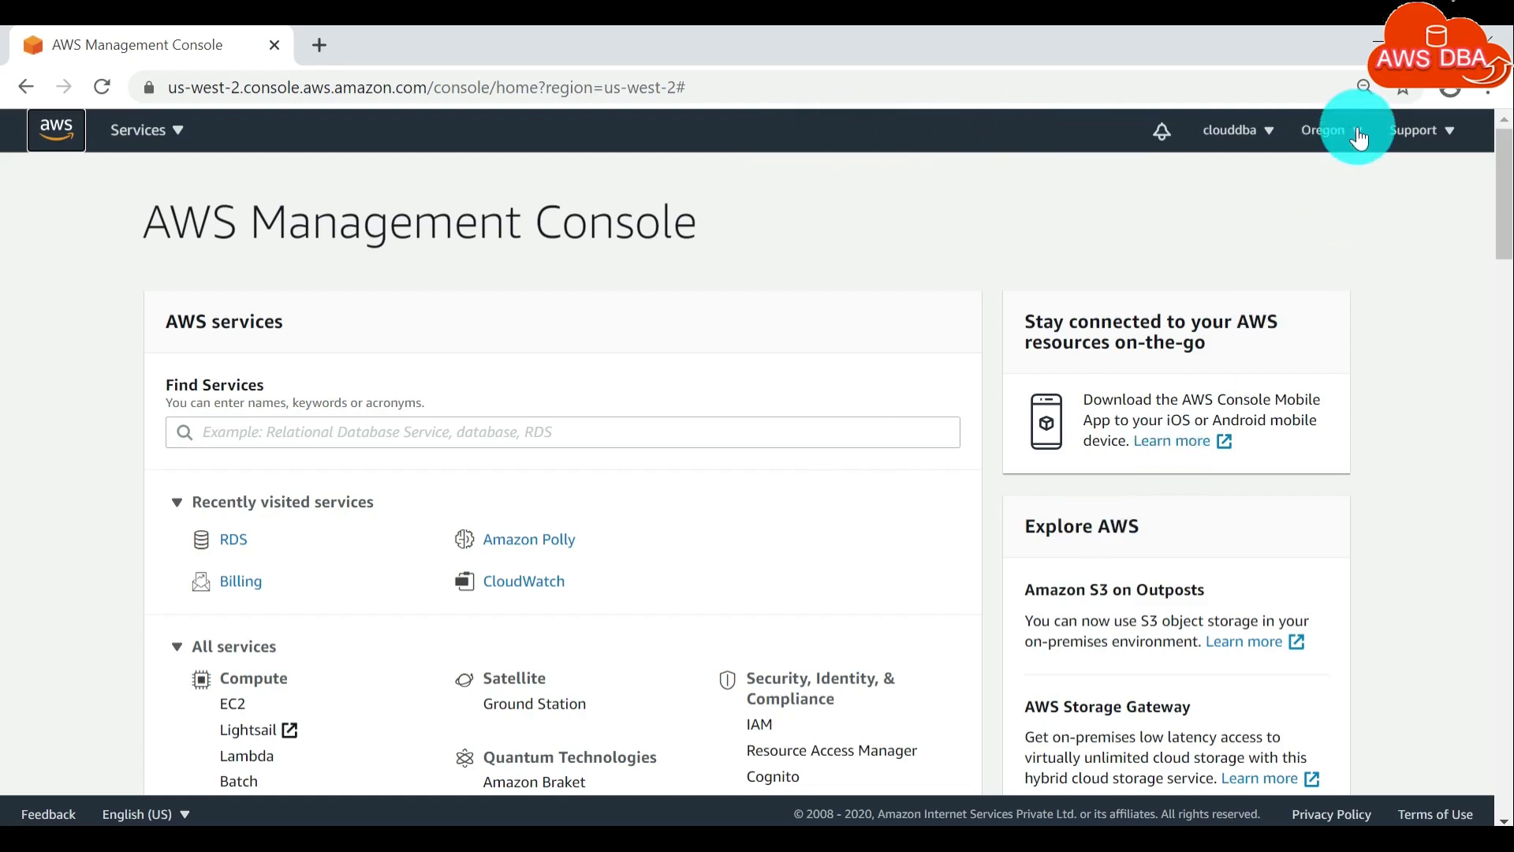
- Navigate from the Services menu to the Amazon RDS dashboard in the Oregon region
click(1323, 129)
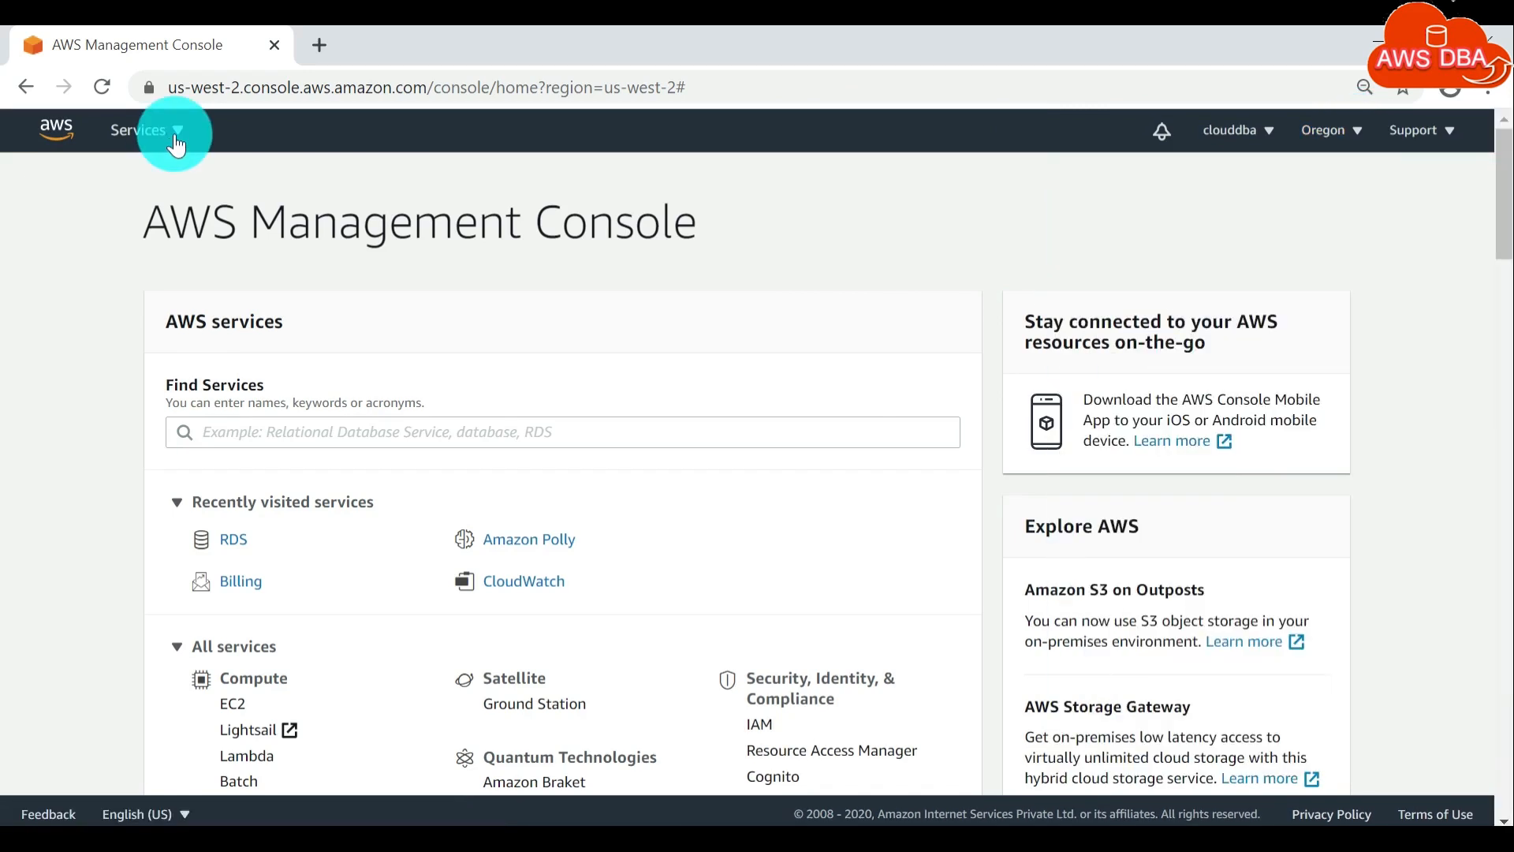
click(138, 129)
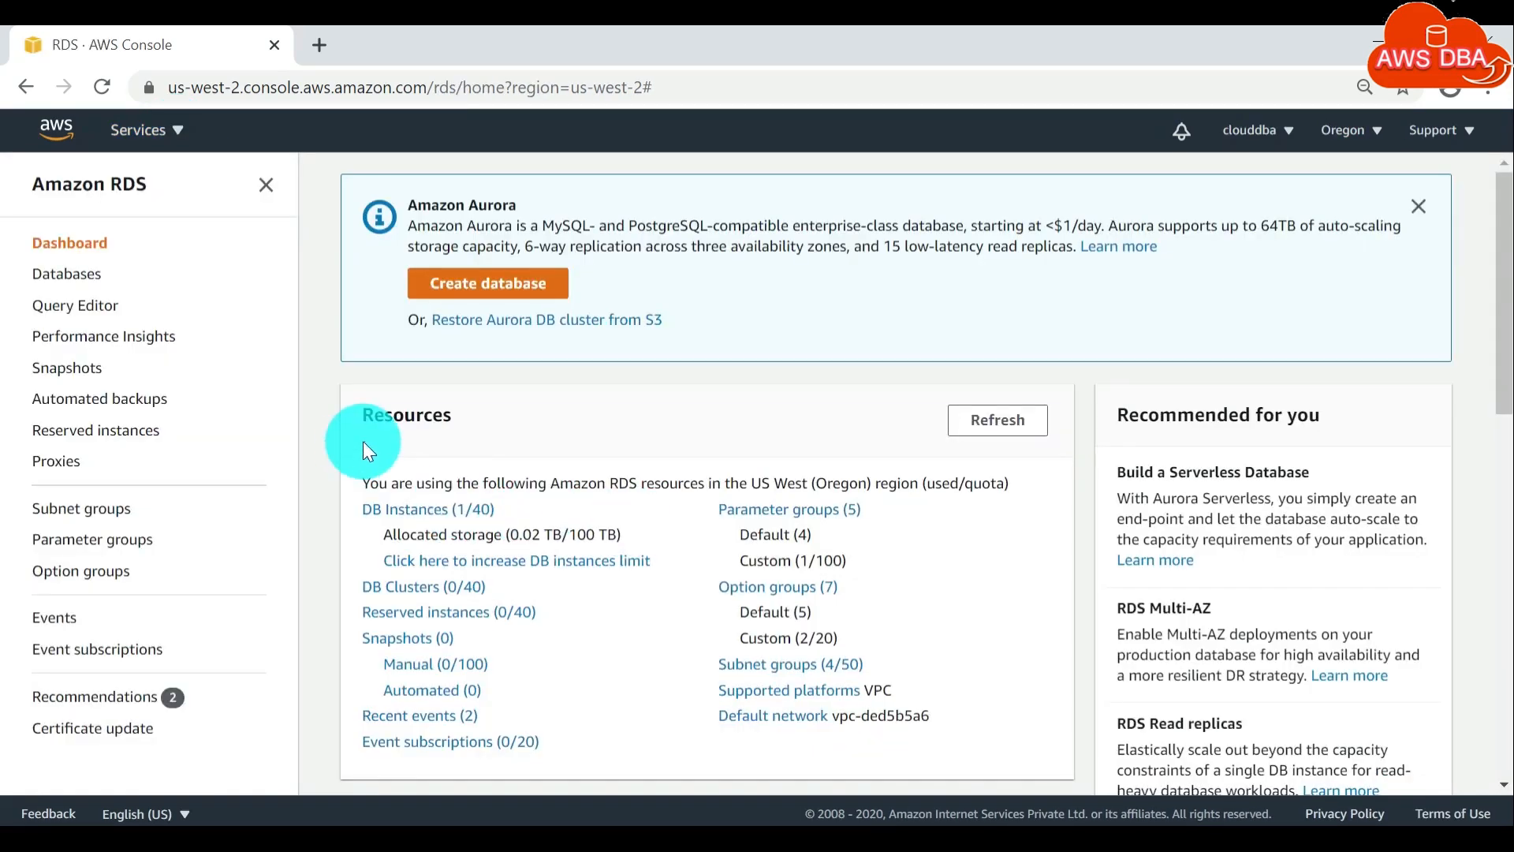
mouse_move(82, 210)
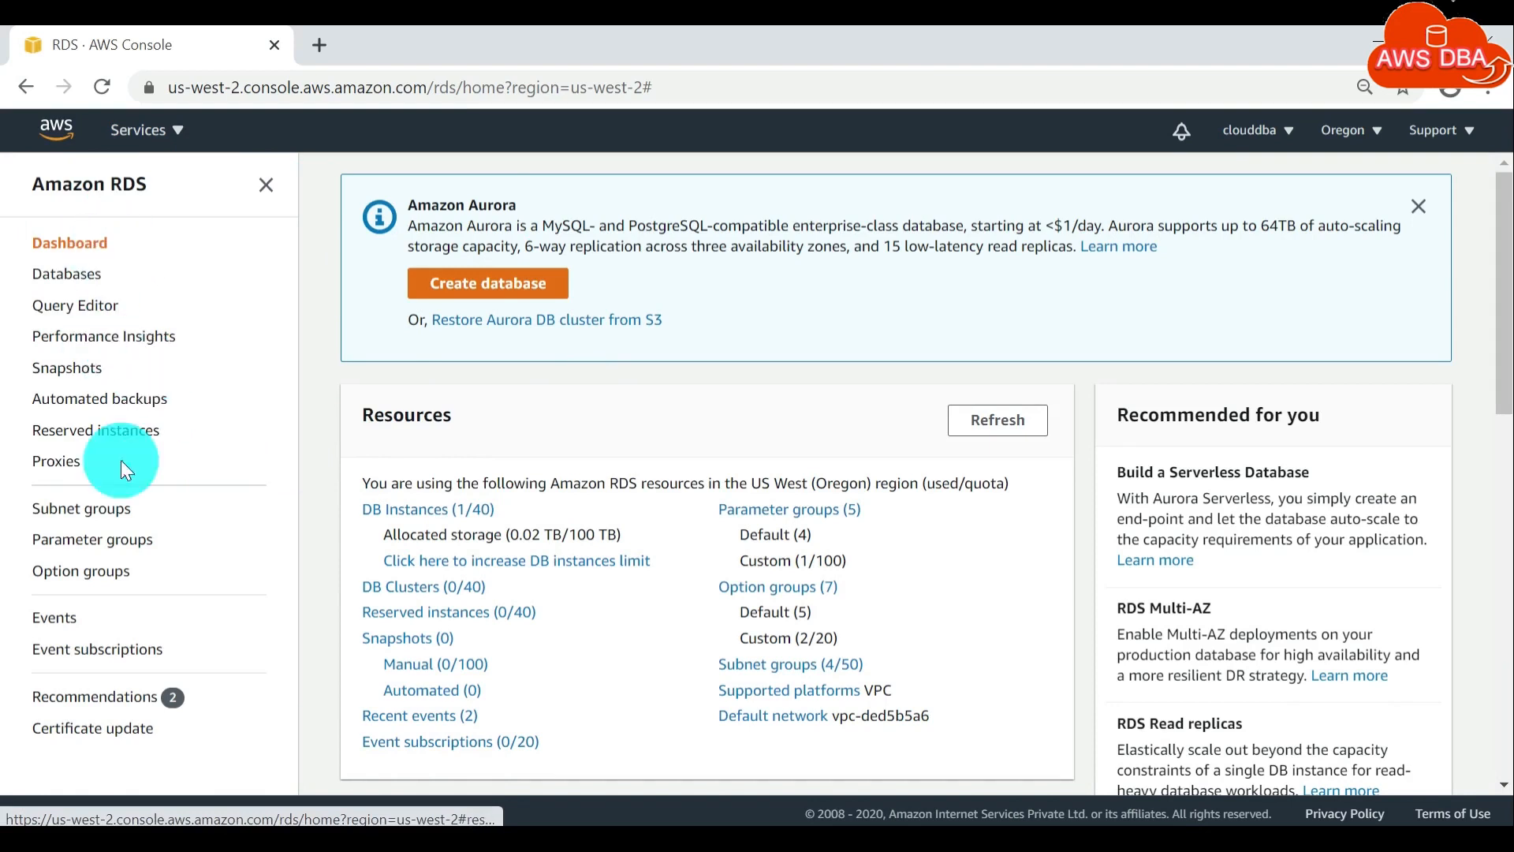
- From the Databases list, select the stopped PostgreSQL instance testdb and start it
click(66, 273)
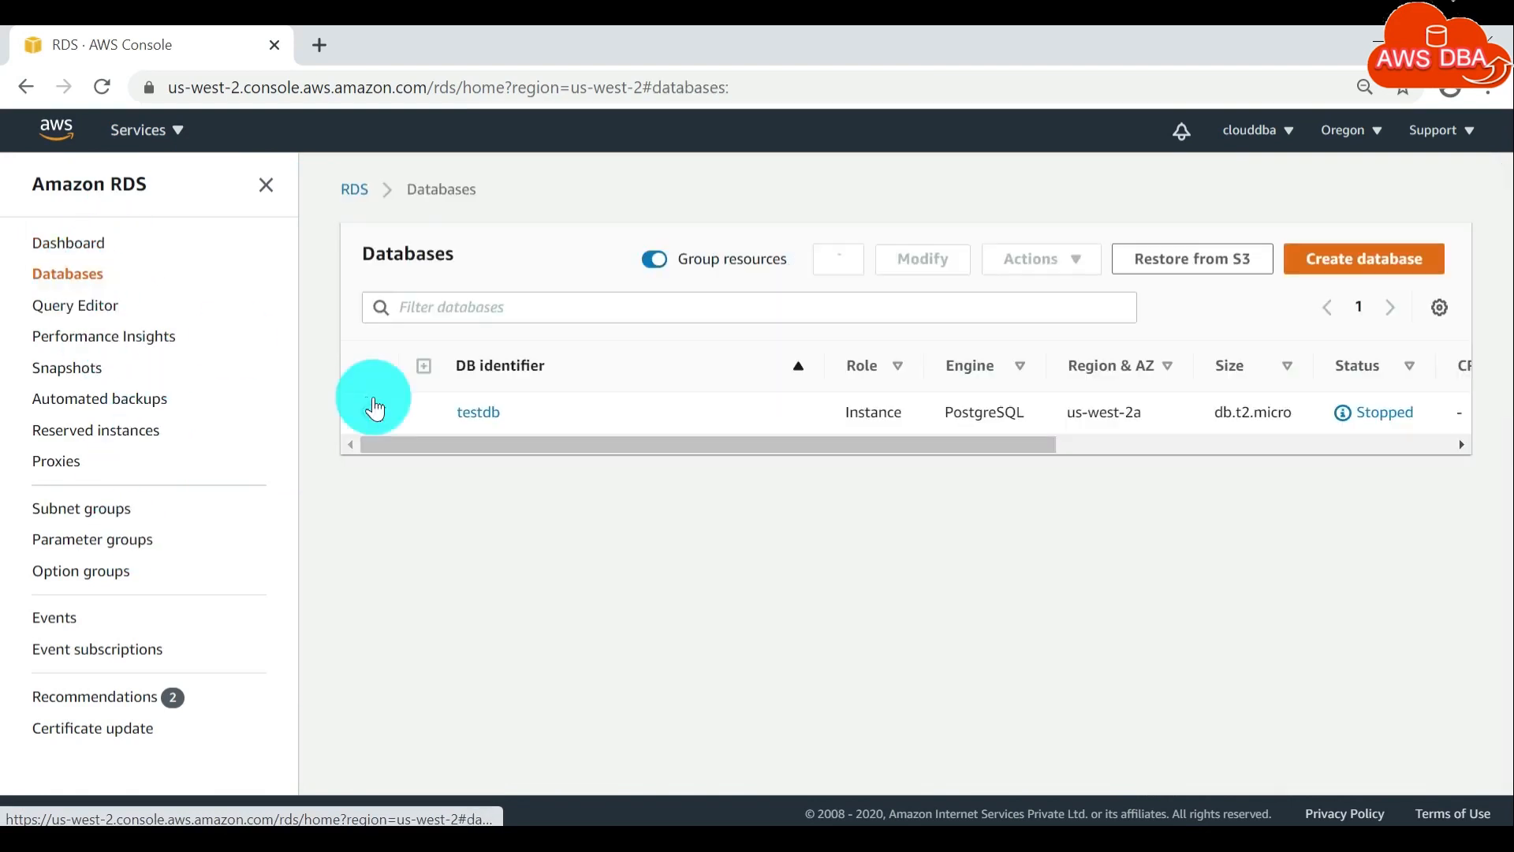
click(375, 412)
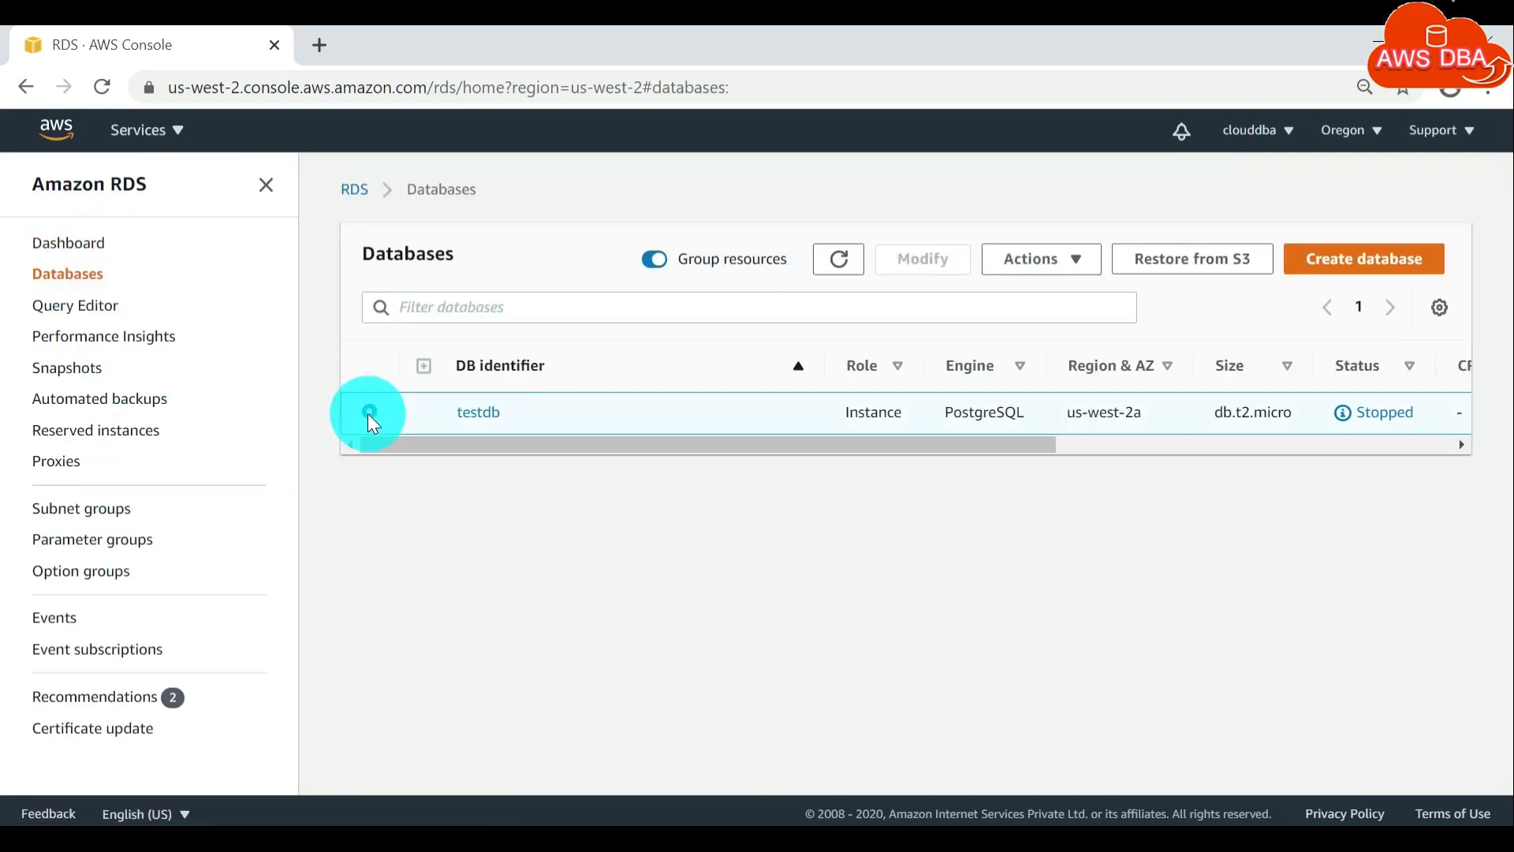
click(369, 411)
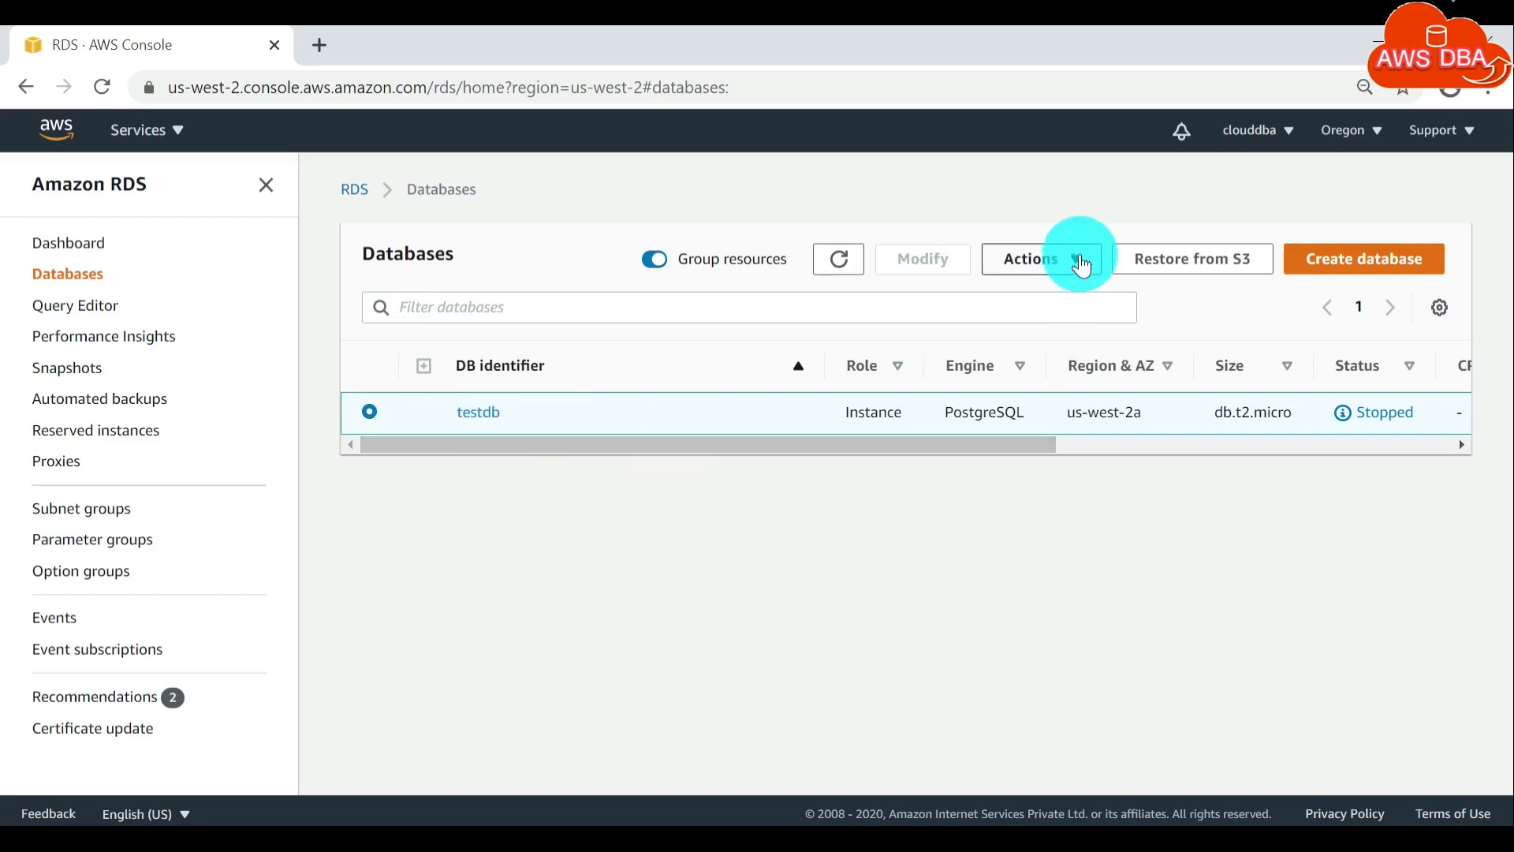
click(1029, 259)
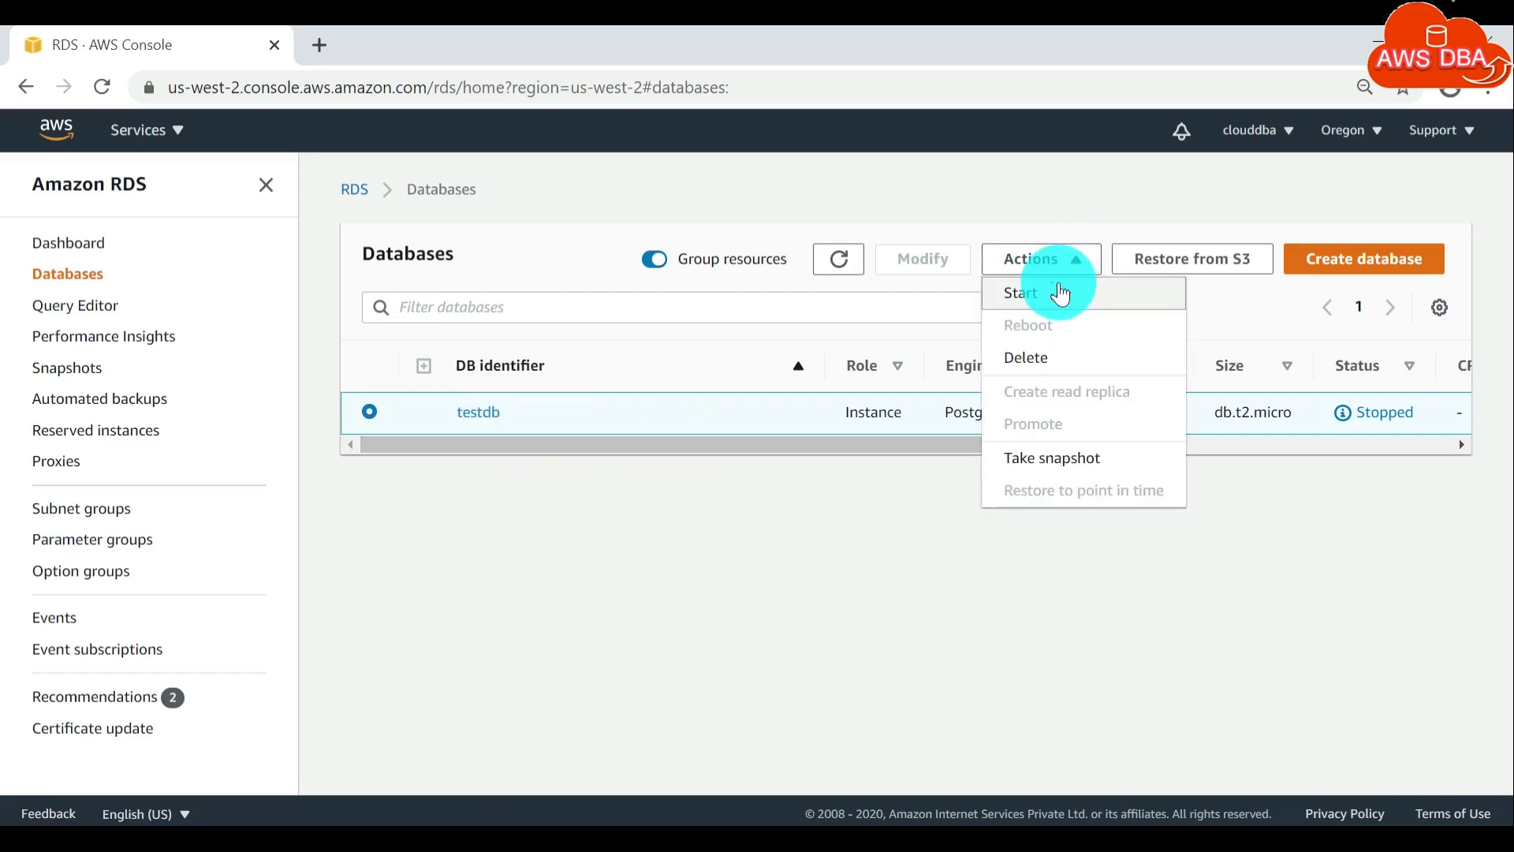
click(1020, 294)
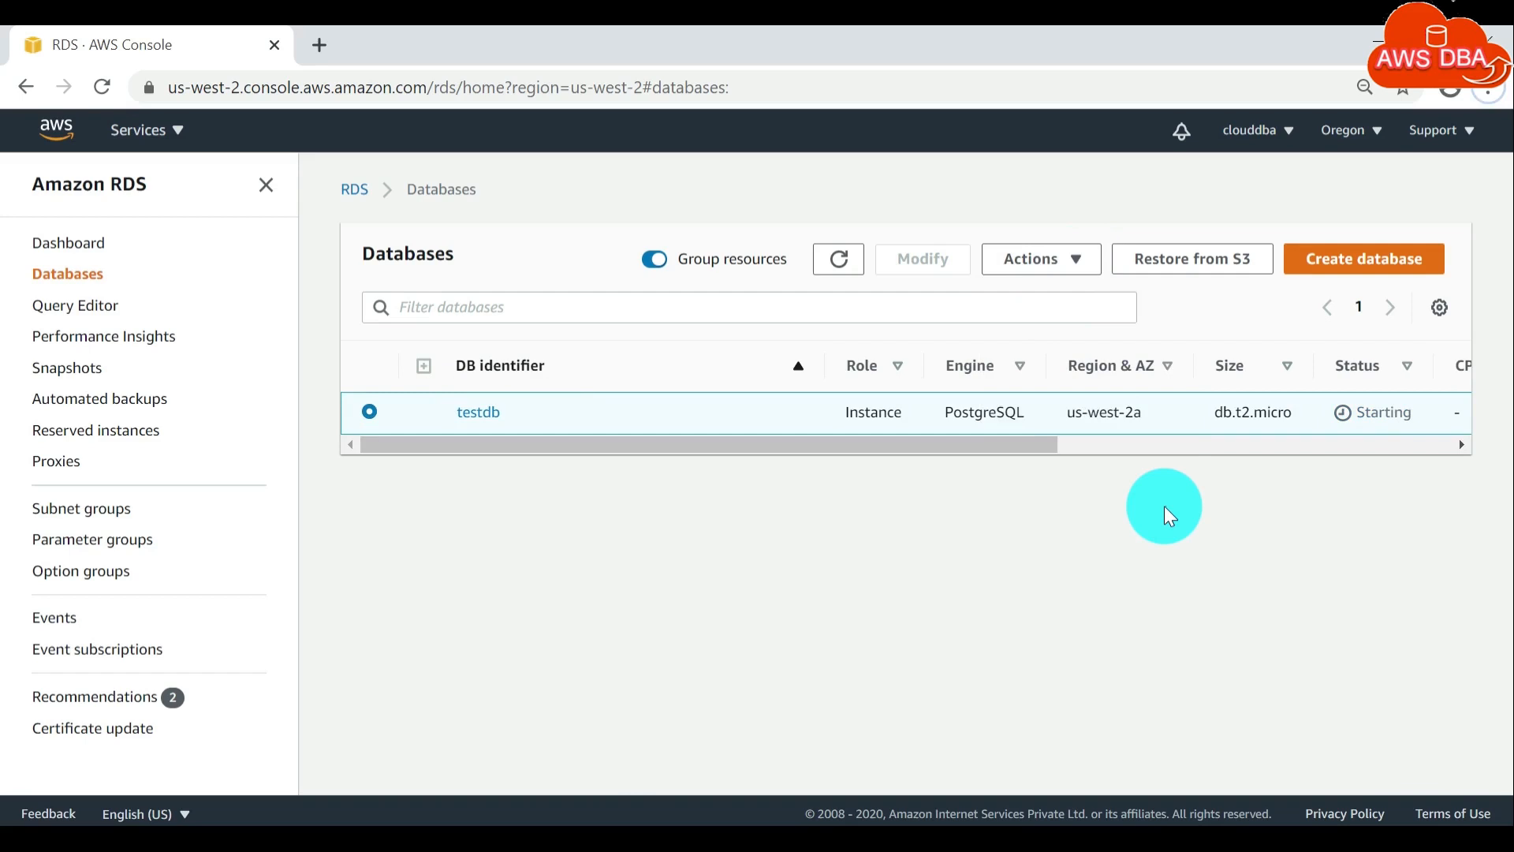
mouse_move(1401, 411)
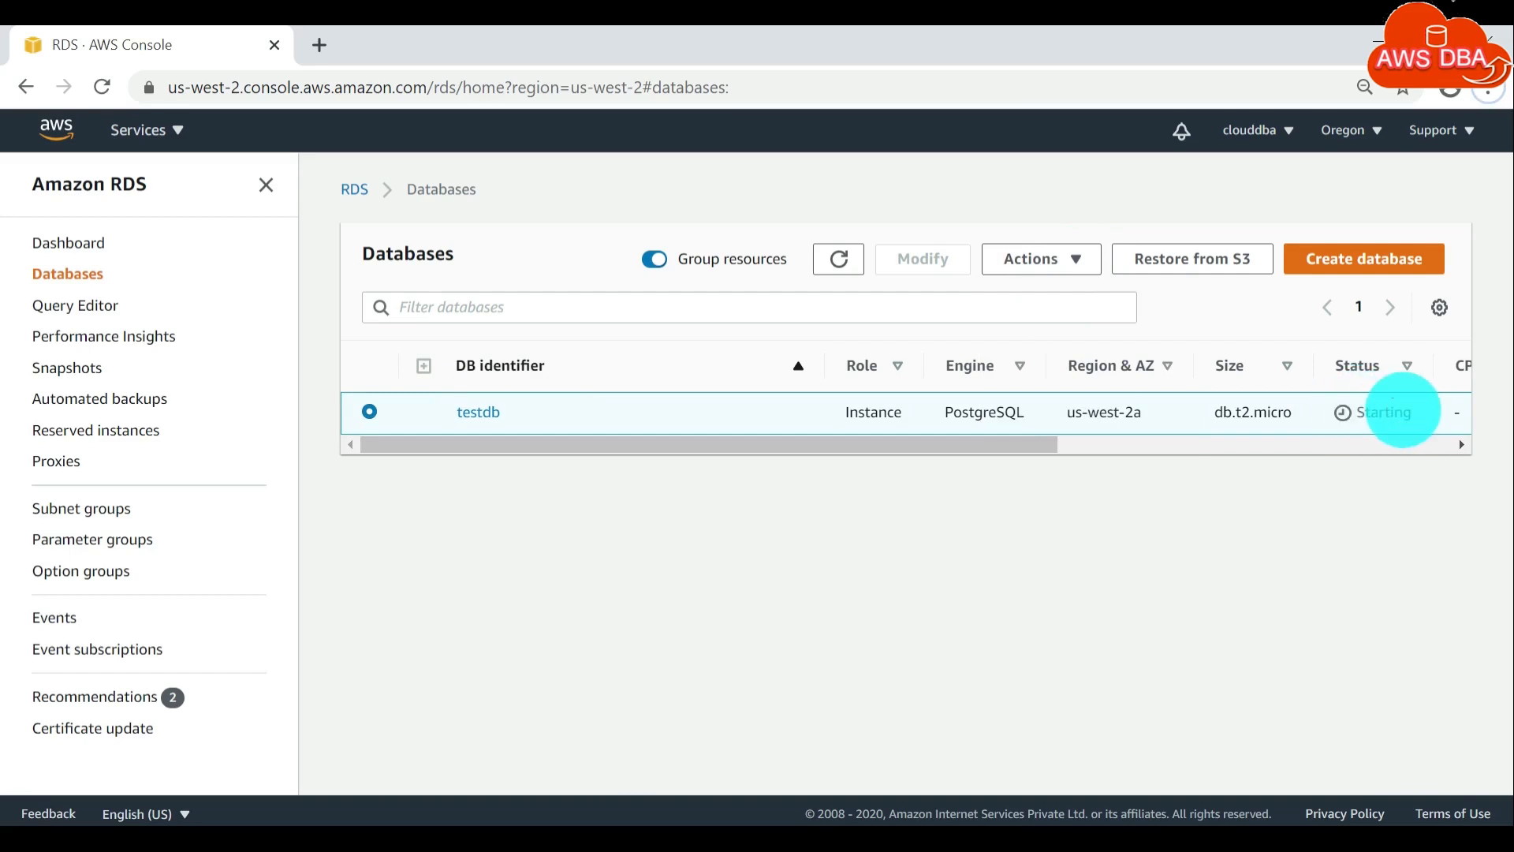